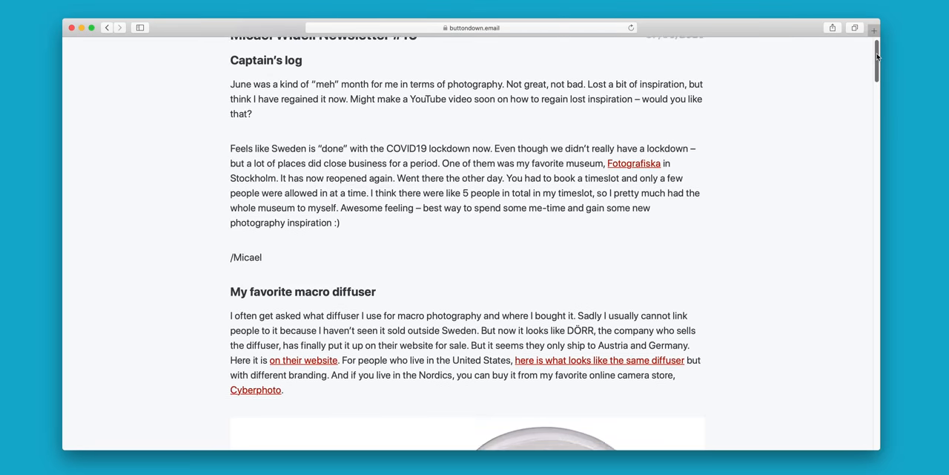
pyautogui.scroll(-3)
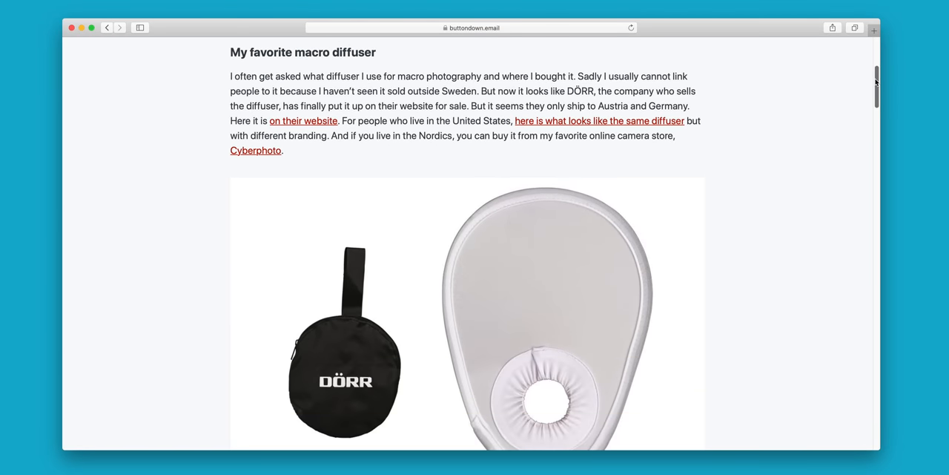
pyautogui.scroll(-3)
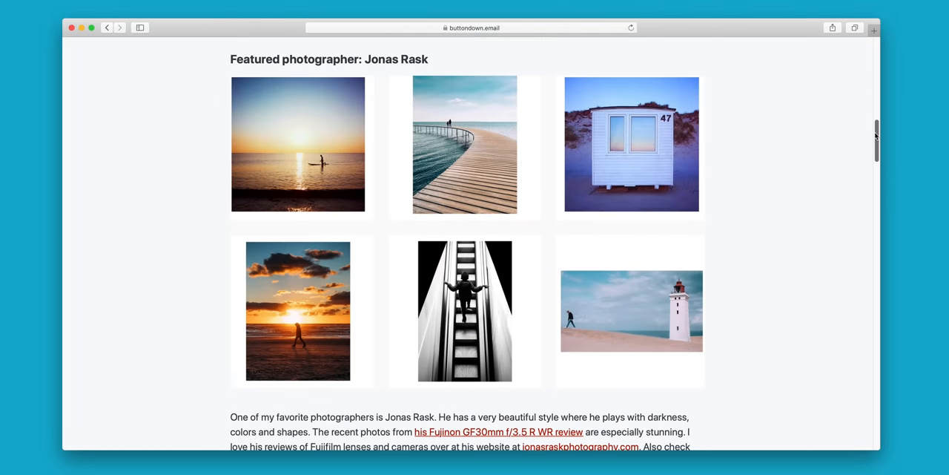
pyautogui.scroll(-3)
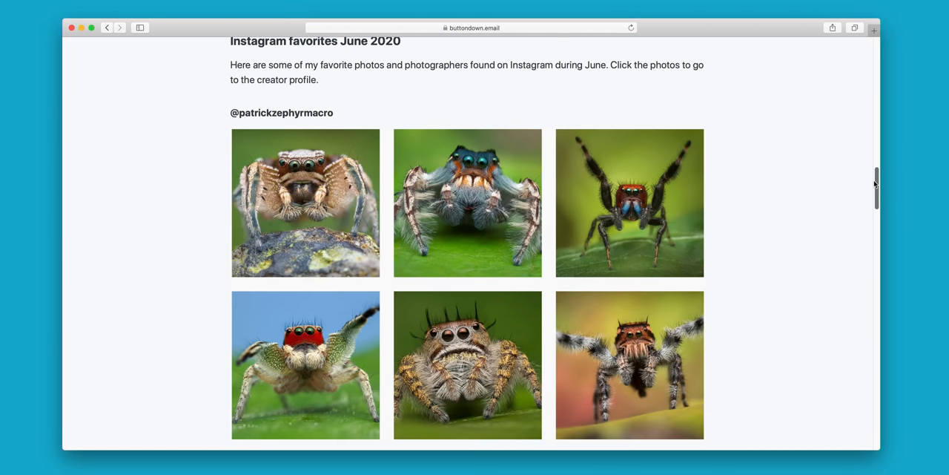
pyautogui.scroll(-3)
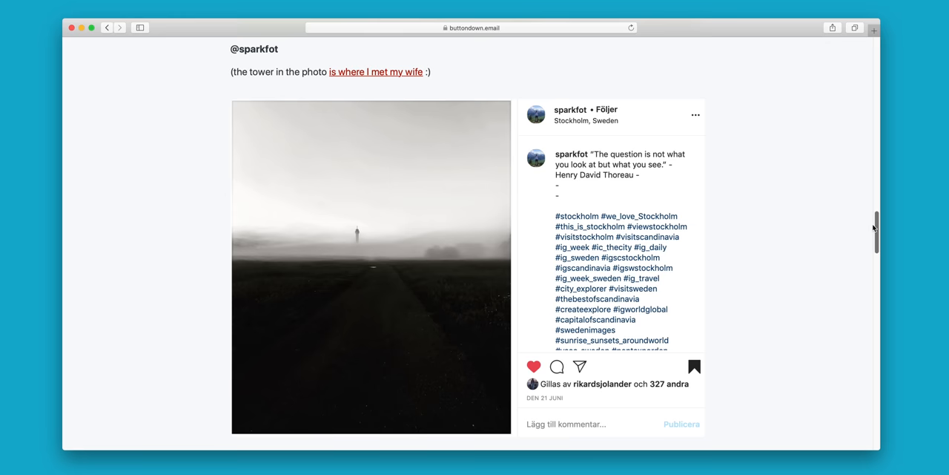
pyautogui.scroll(-3)
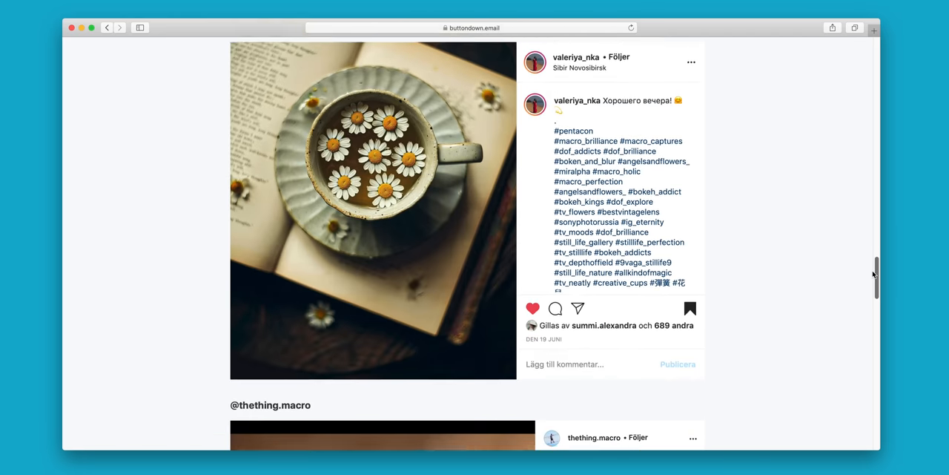
pyautogui.scroll(-3)
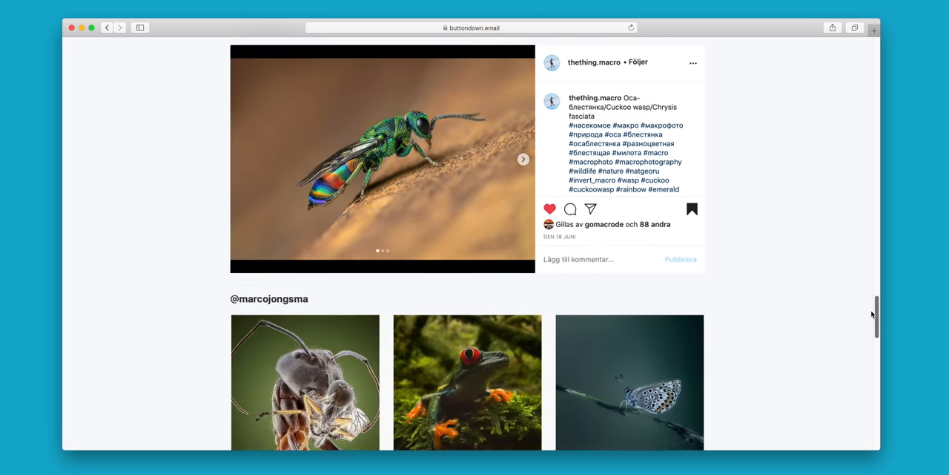
pyautogui.scroll(-3)
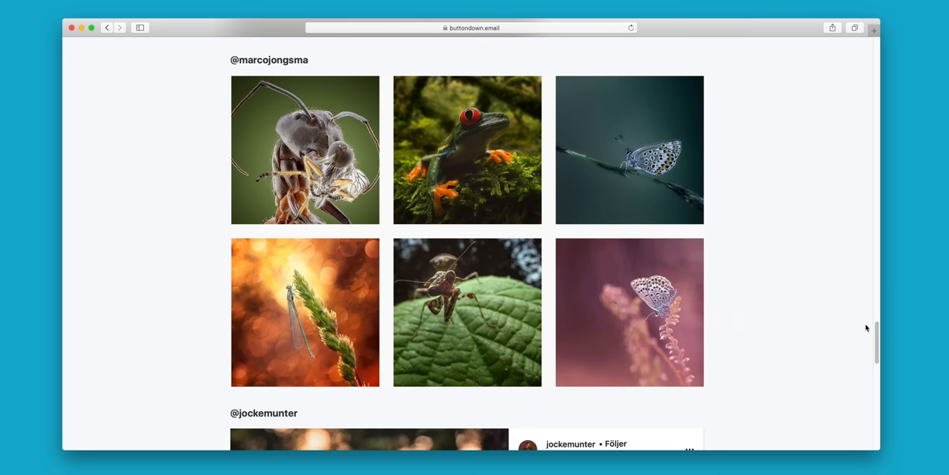
pyautogui.scroll(-3)
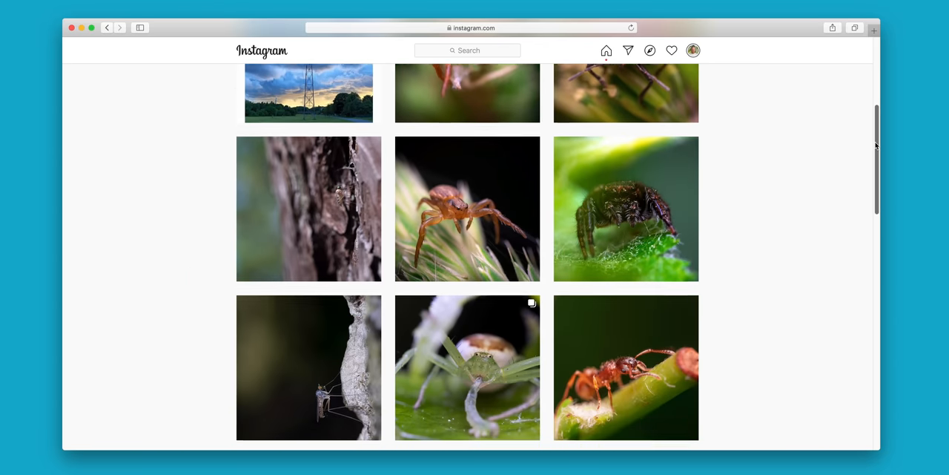
pyautogui.scroll(-3)
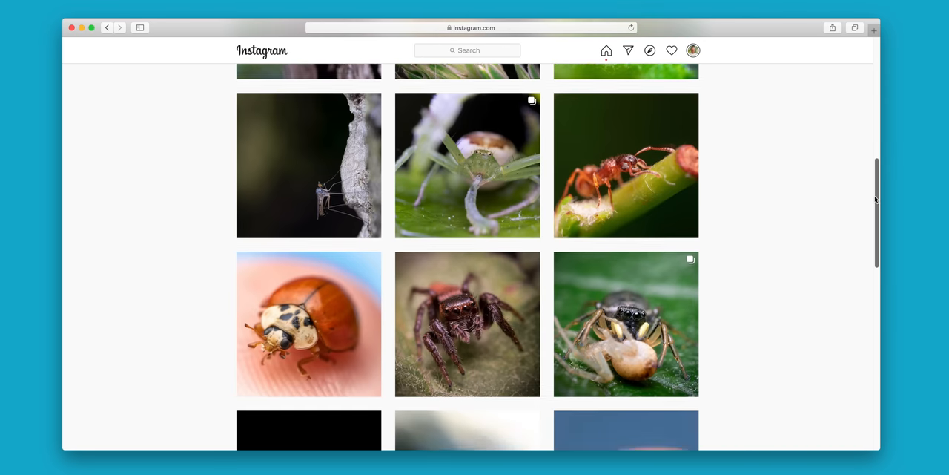
pyautogui.scroll(-3)
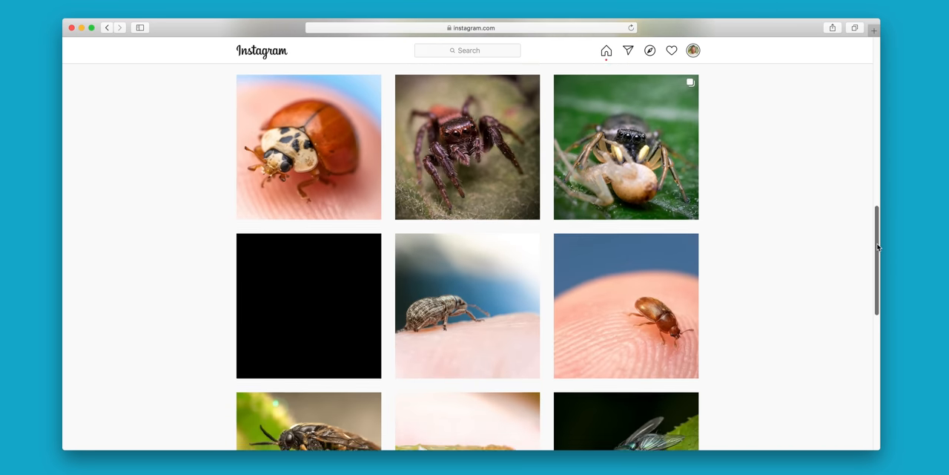
pyautogui.scroll(-3)
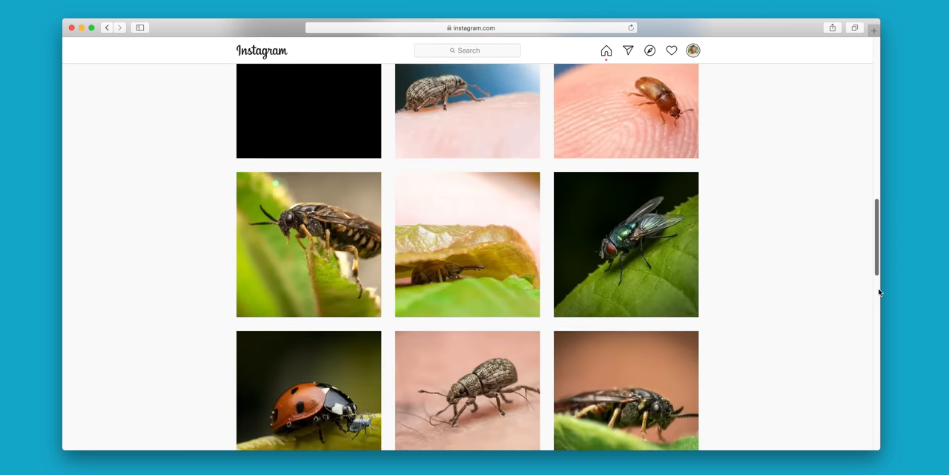